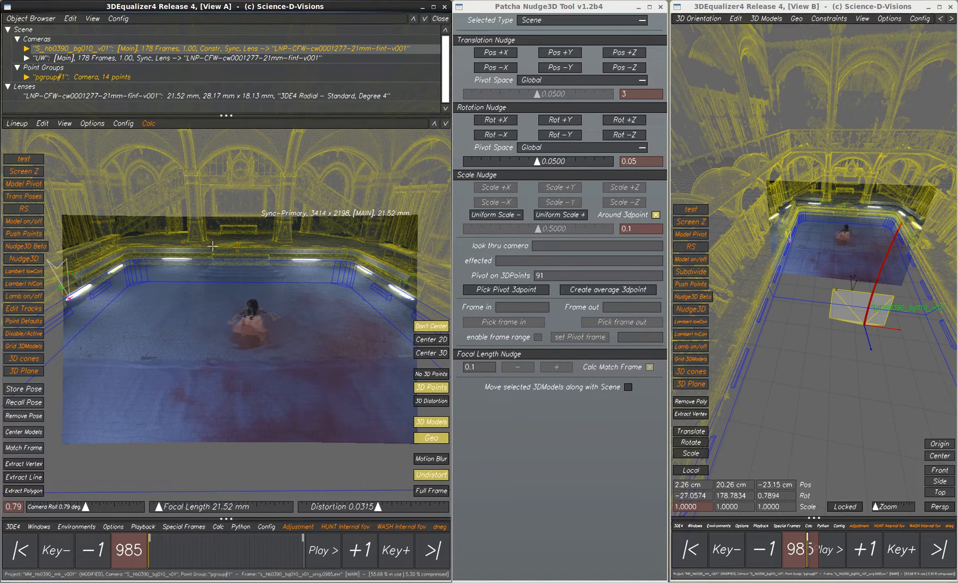
mouse_move(281, 237)
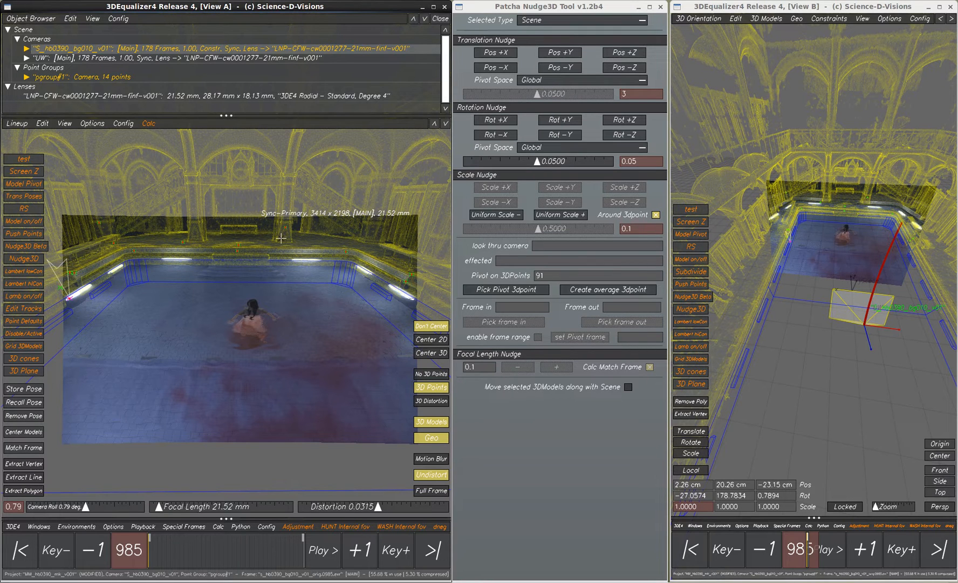
mouse_move(162, 297)
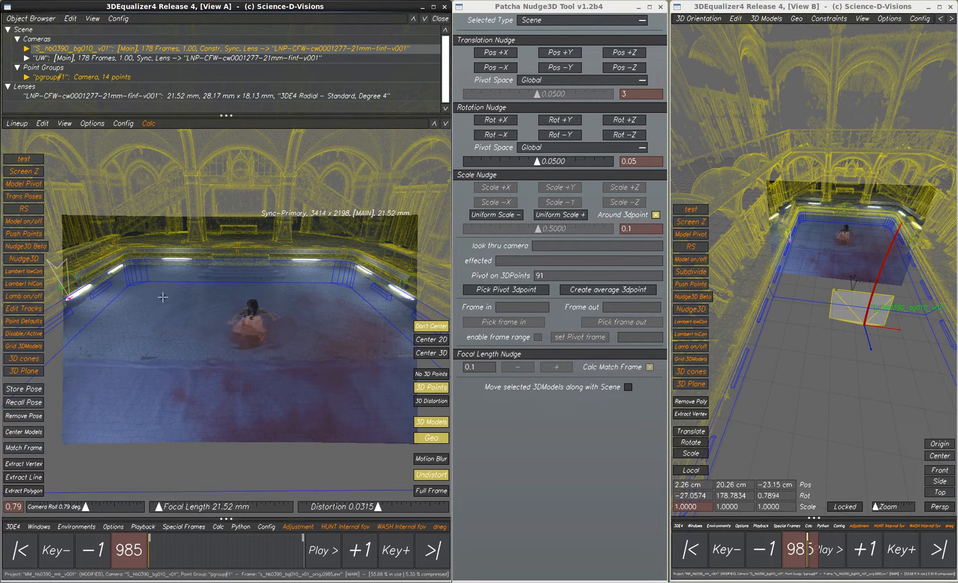
mouse_move(286, 350)
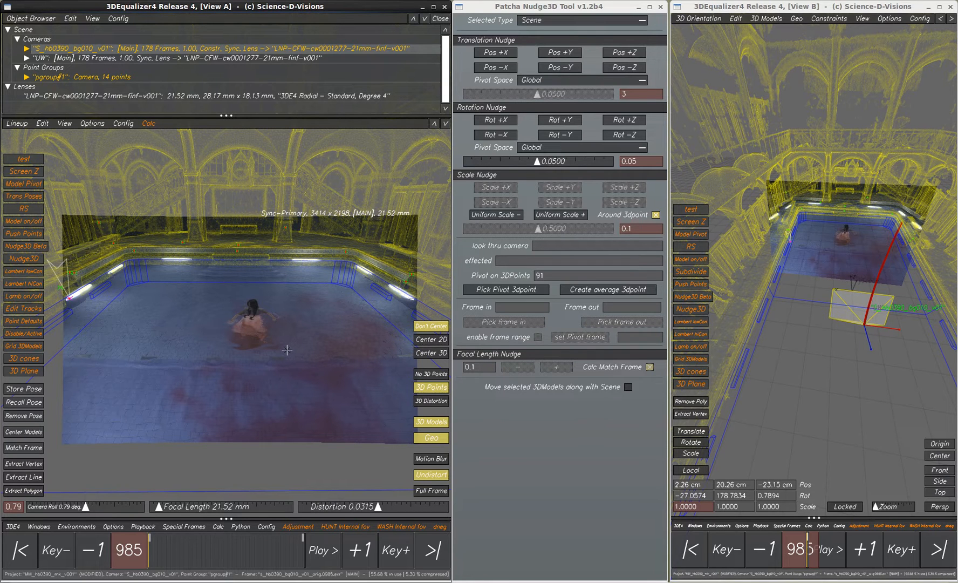
mouse_move(244, 258)
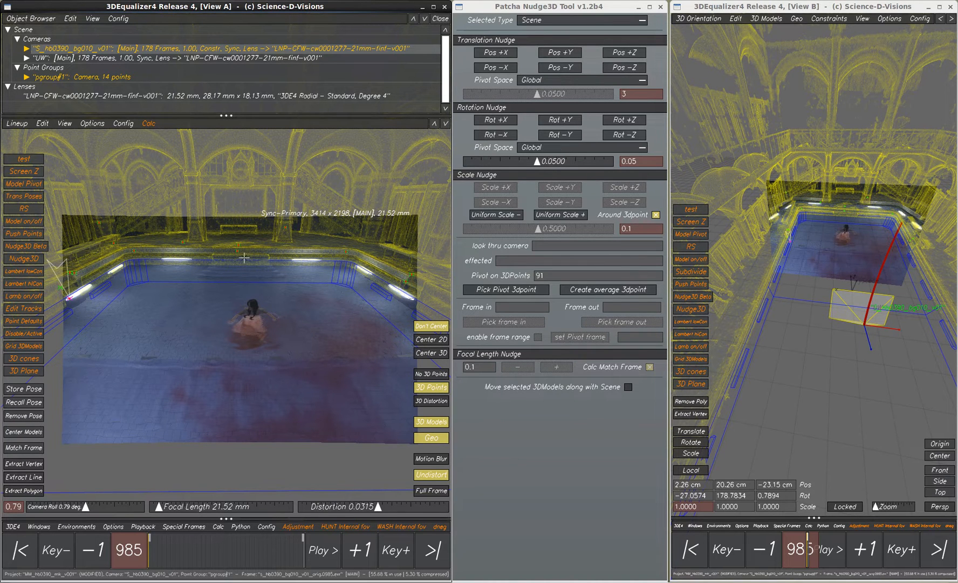
Step: Play the main camera shot to check alignment and return to frame 985
left_click(322, 549)
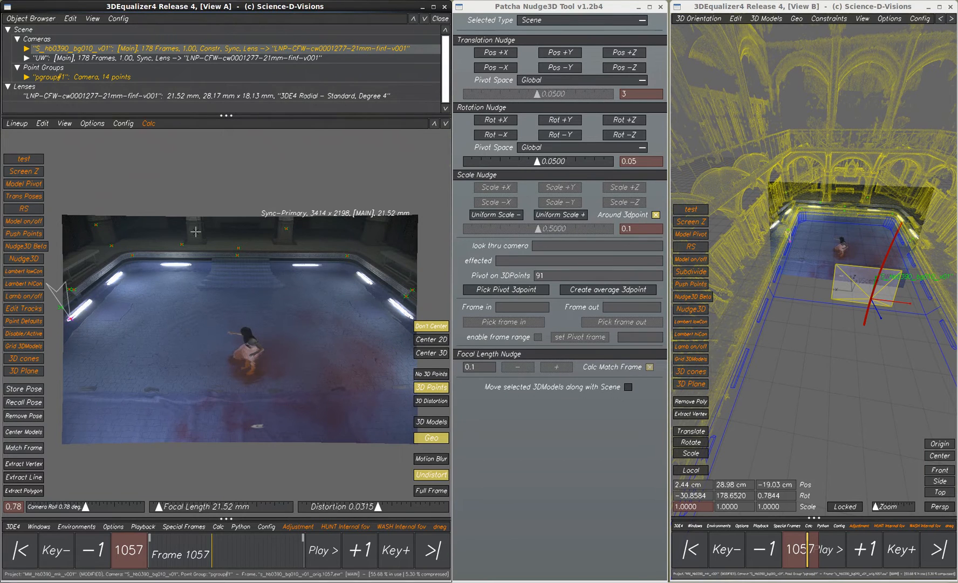
left_click(431, 422)
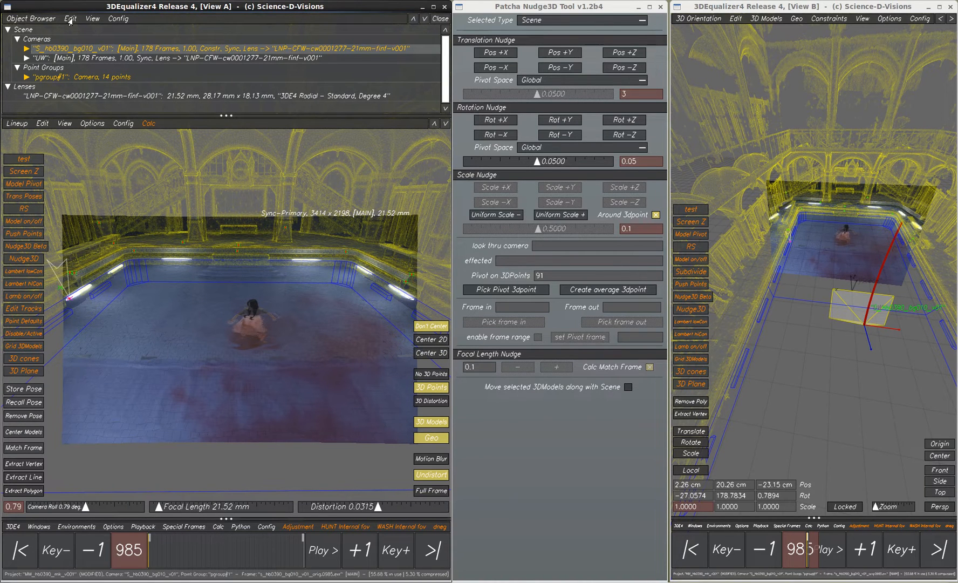
Step: Nudge the whole scene along negative Z with the Patcha Nudge3D Pos -Z command
left_click(69, 18)
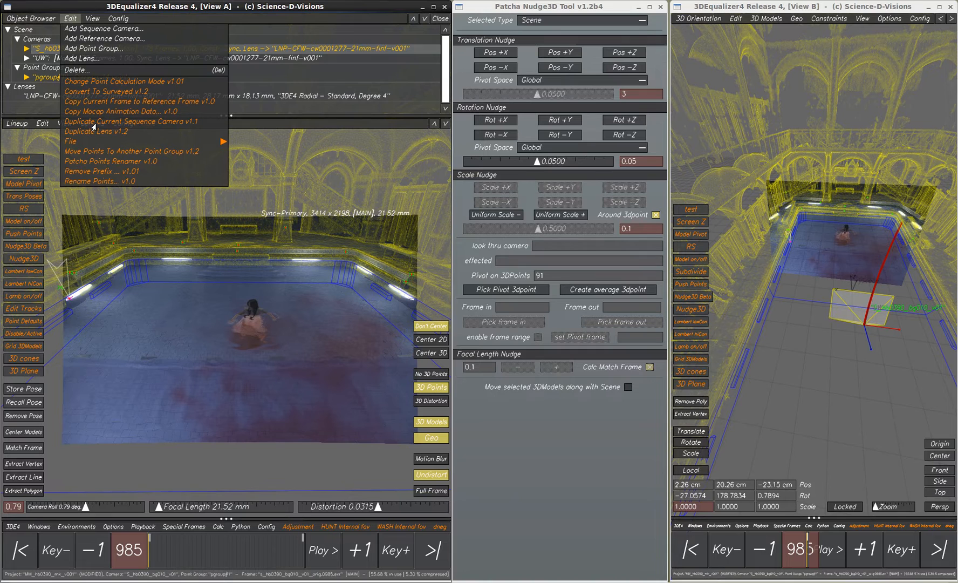
mouse_move(123, 132)
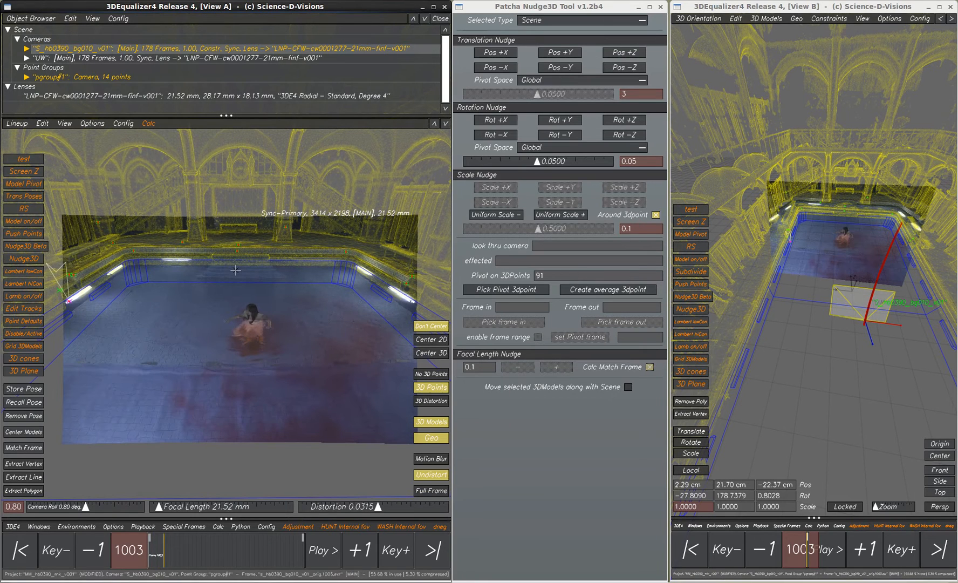
mouse_move(549, 50)
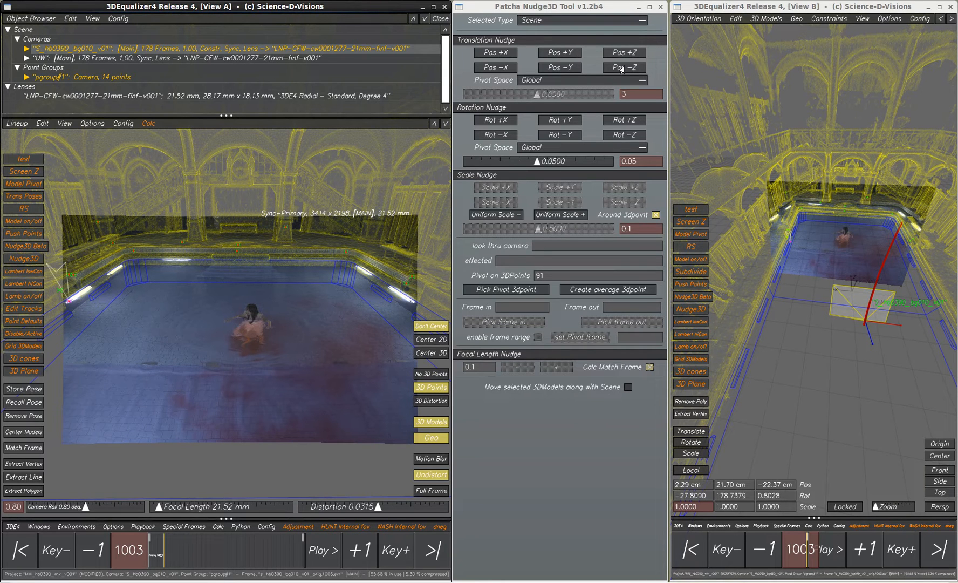
left_click(626, 67)
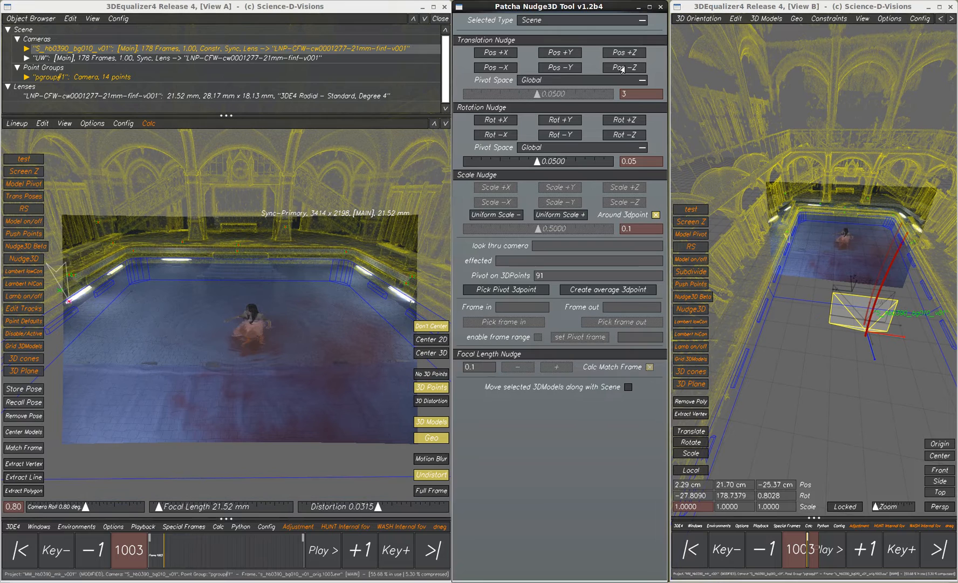
left_click(624, 68)
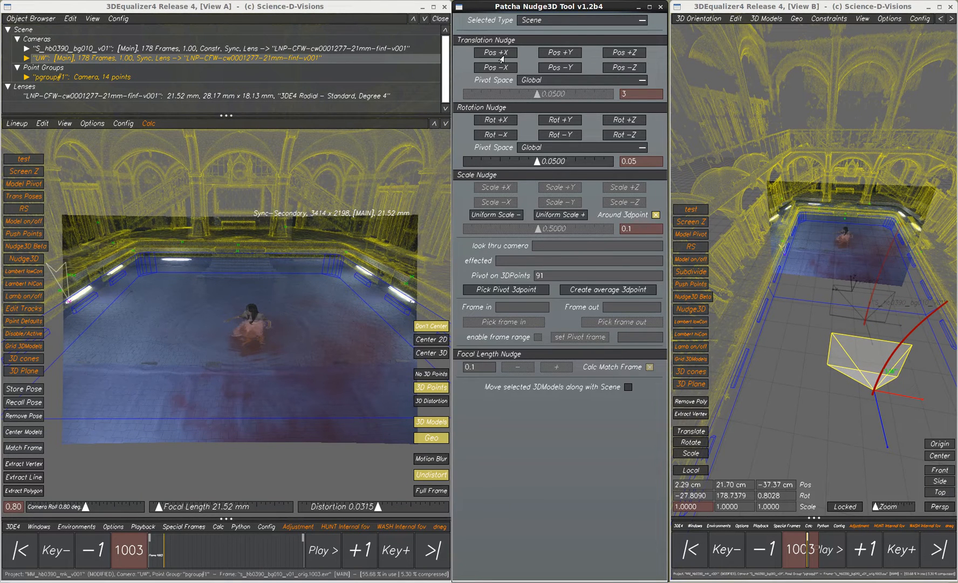
Step: Lower the scene along negative Y, then review the underwater shot and stop back at frame 985
left_click(558, 67)
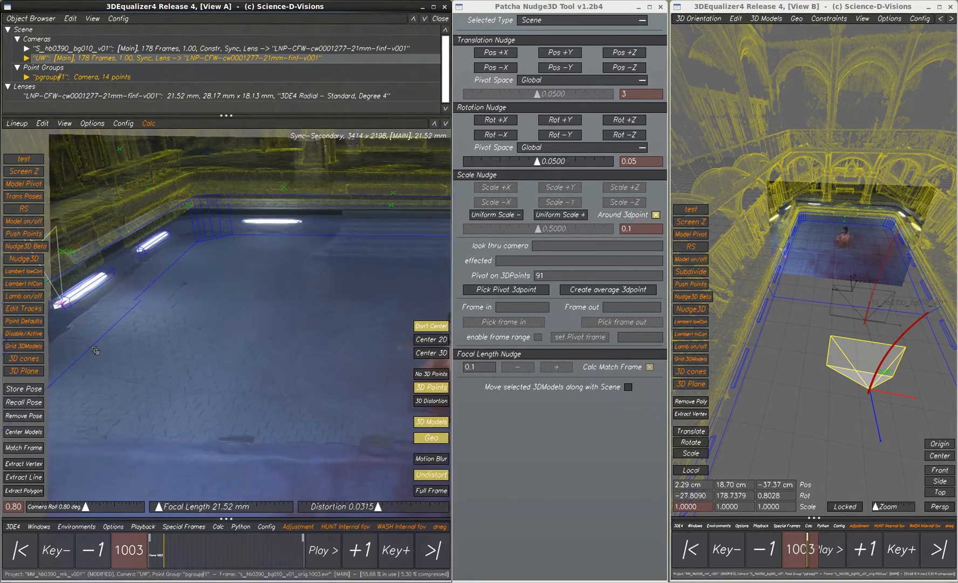
left_click(321, 549)
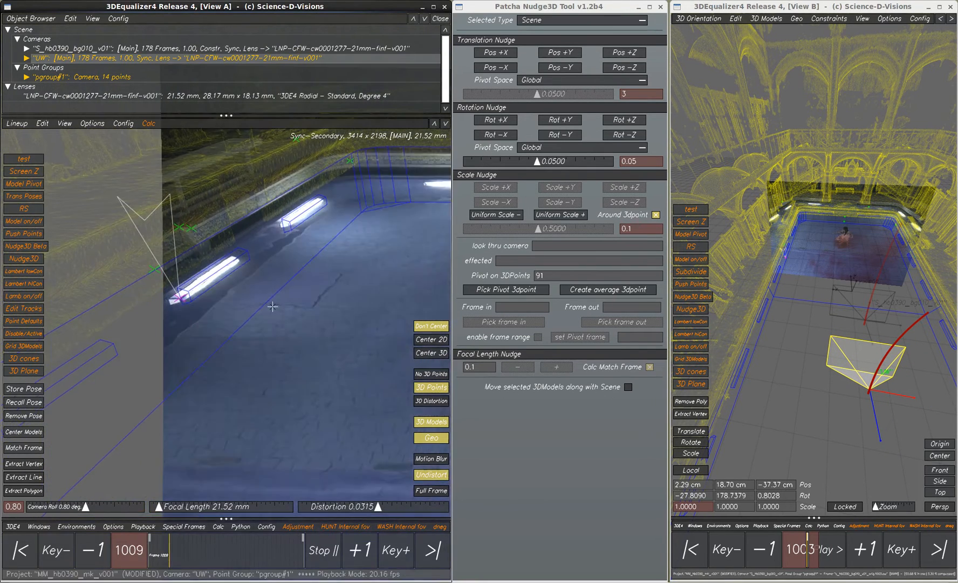
left_click(359, 549)
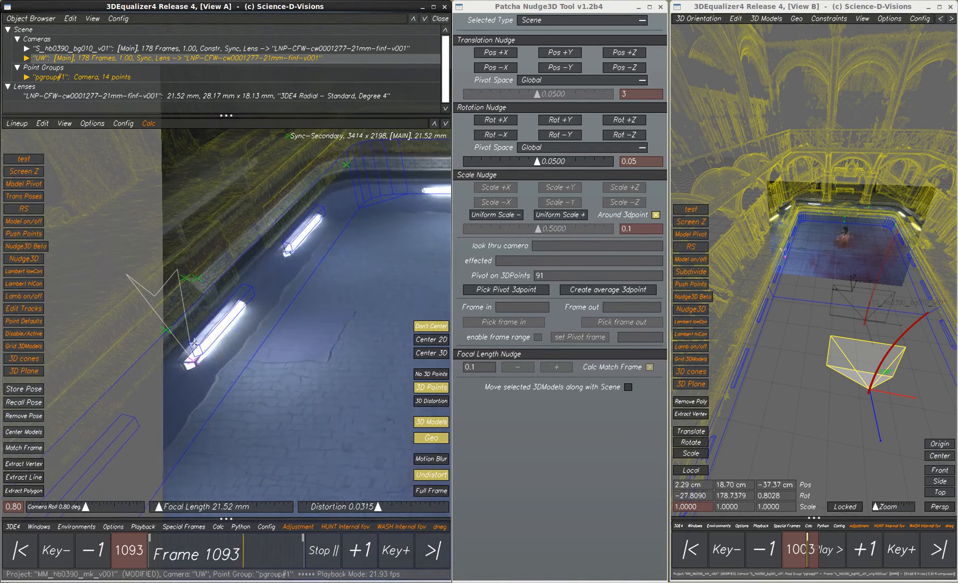
left_click(321, 549)
type(".2")
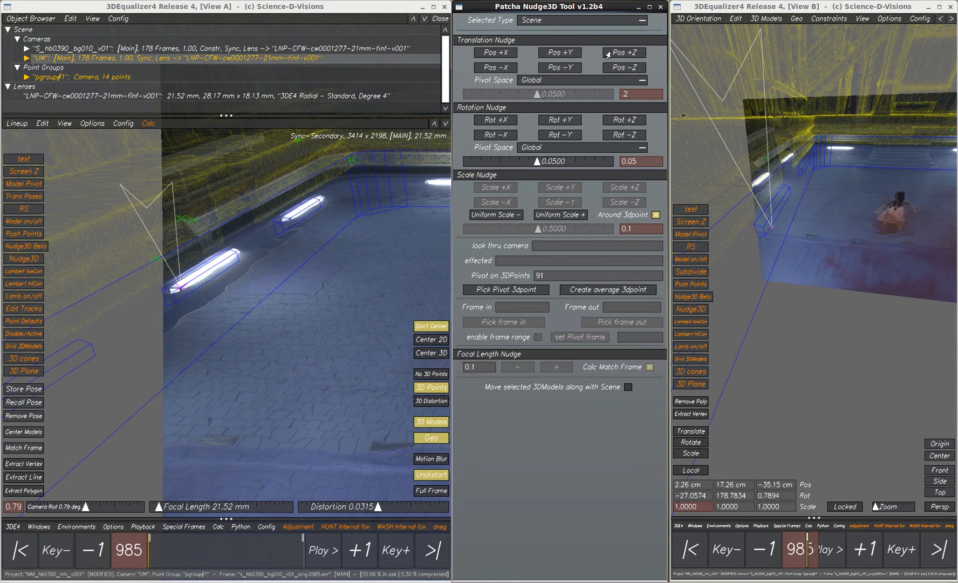
Step: Nudge the scene twice along +X, once back along -X, and slightly down along -Y
left_click(494, 52)
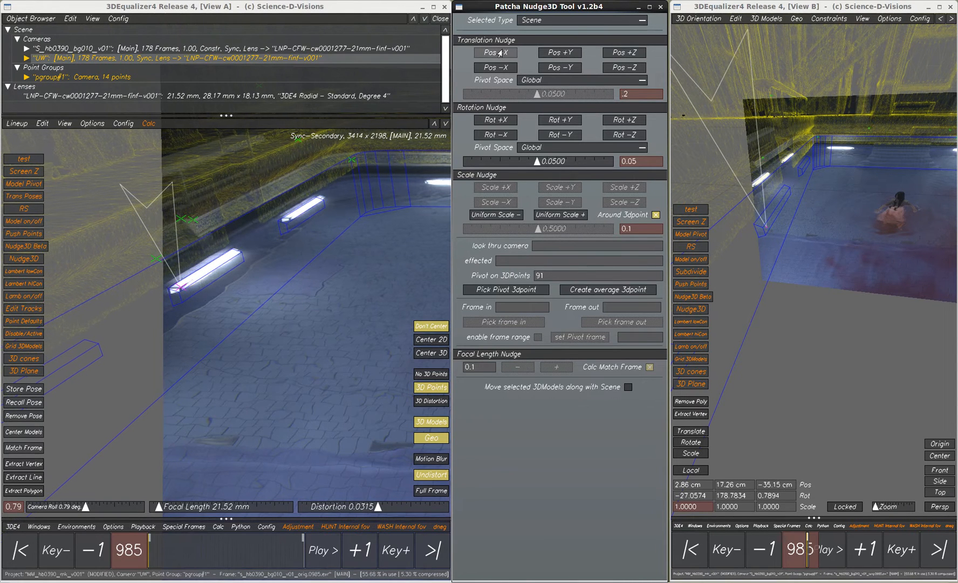
left_click(495, 68)
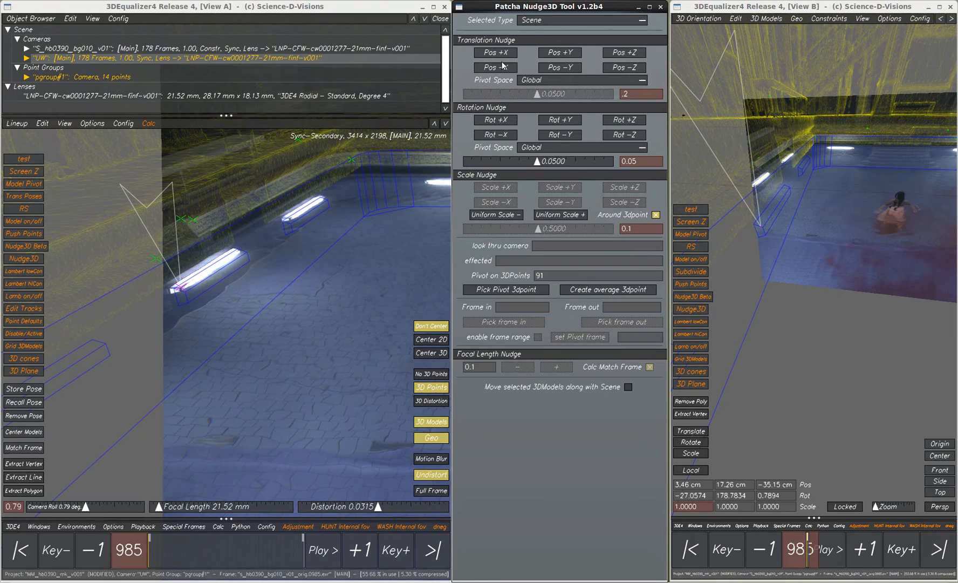
left_click(615, 67)
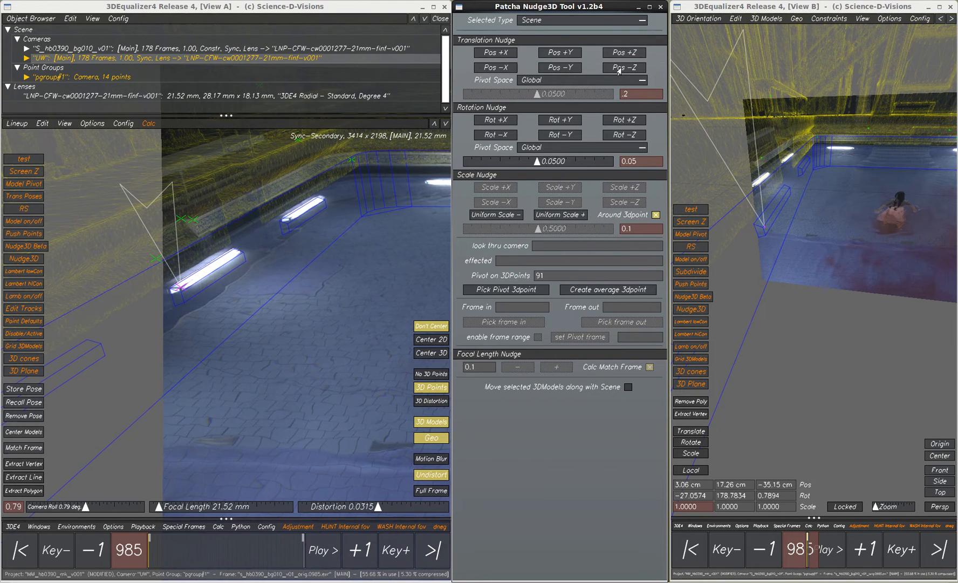
left_click(557, 68)
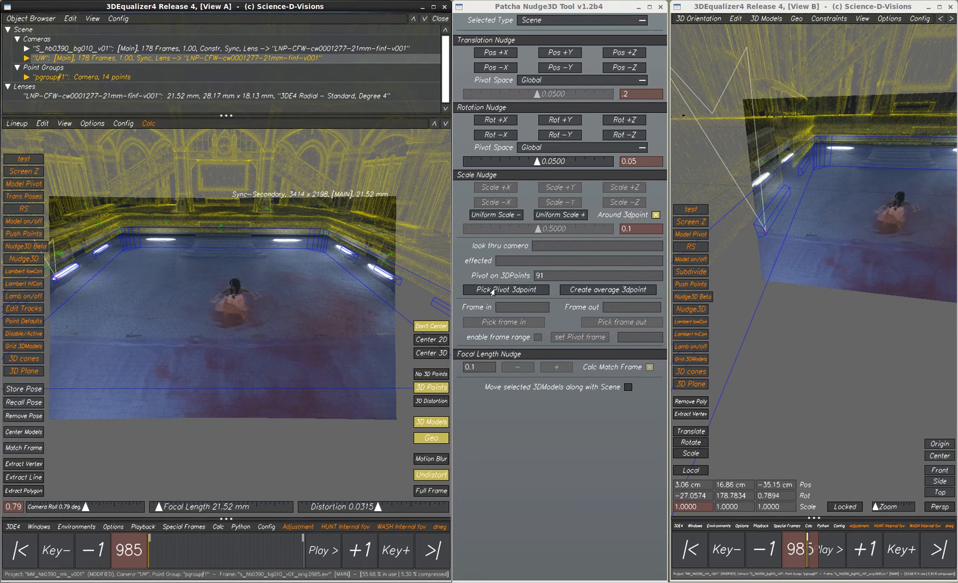
mouse_move(115, 273)
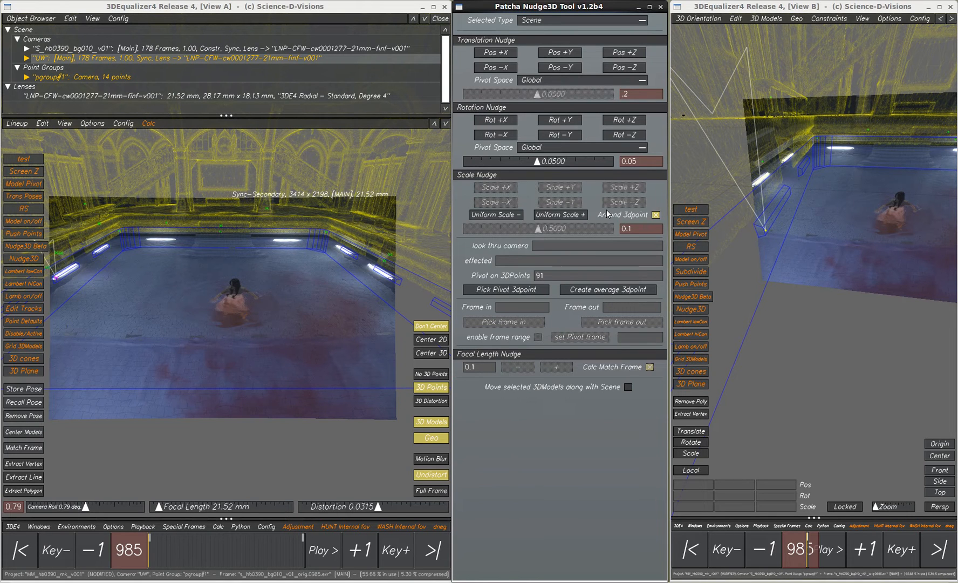
mouse_move(577, 203)
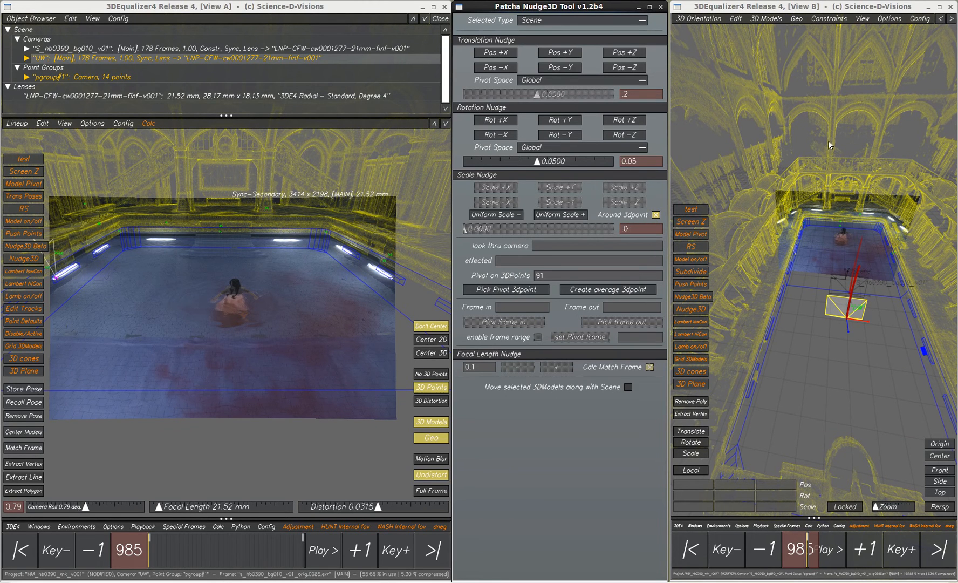
mouse_move(674, 177)
type("1")
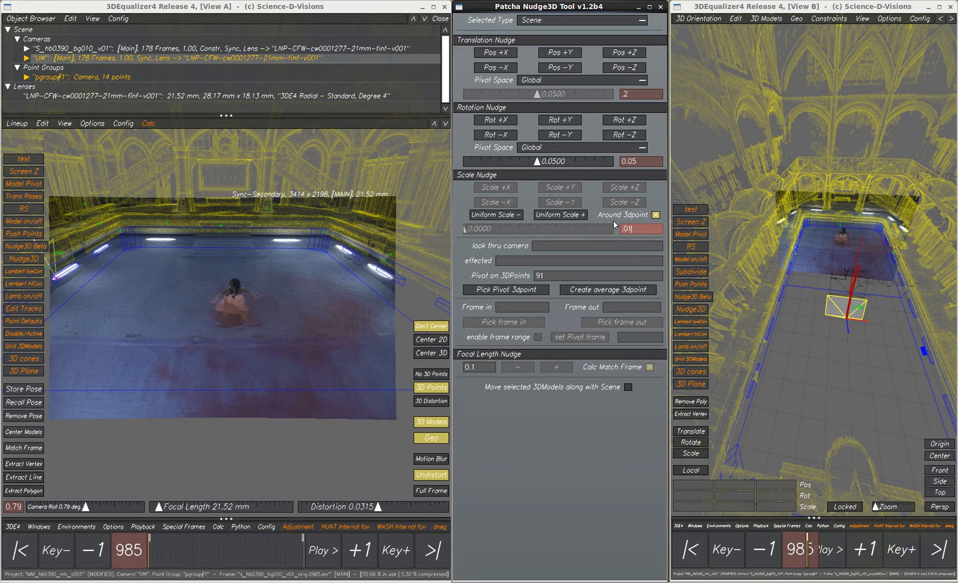
Step: Apply a 0.01 uniform scale step around the picked 3D point pivot
left_click(495, 214)
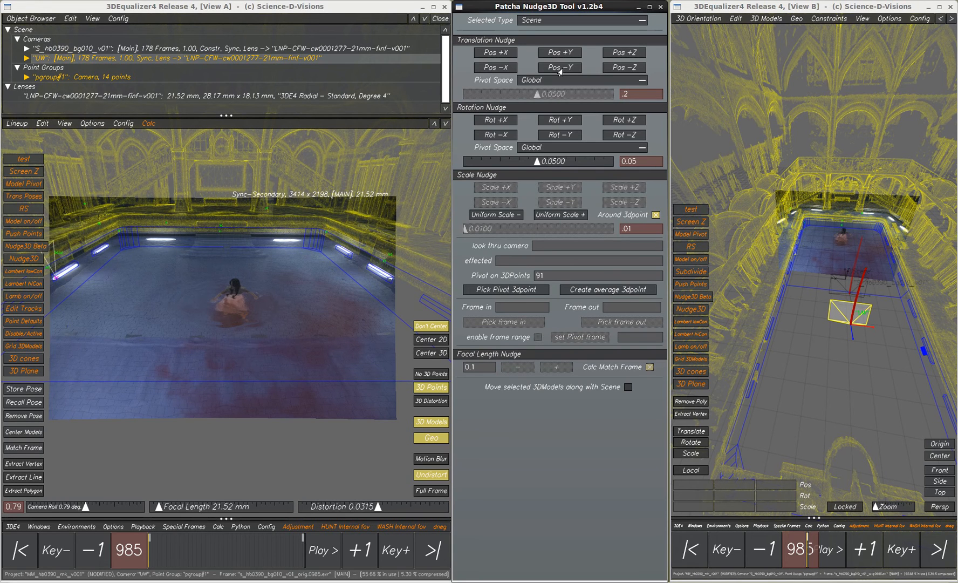
Step: Review the underwater shot, then play the main camera shot to check the pool set alignment
left_click(318, 549)
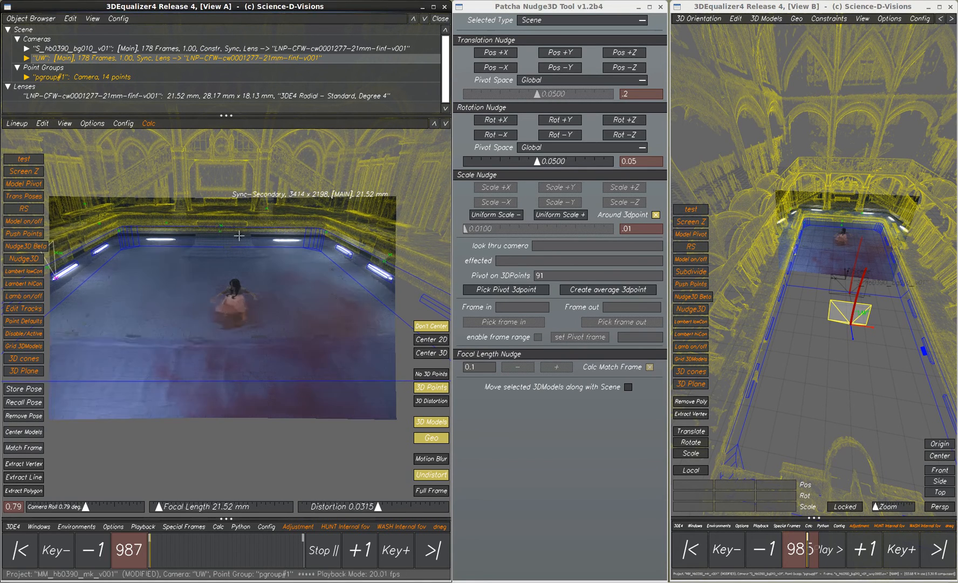
left_click(360, 550)
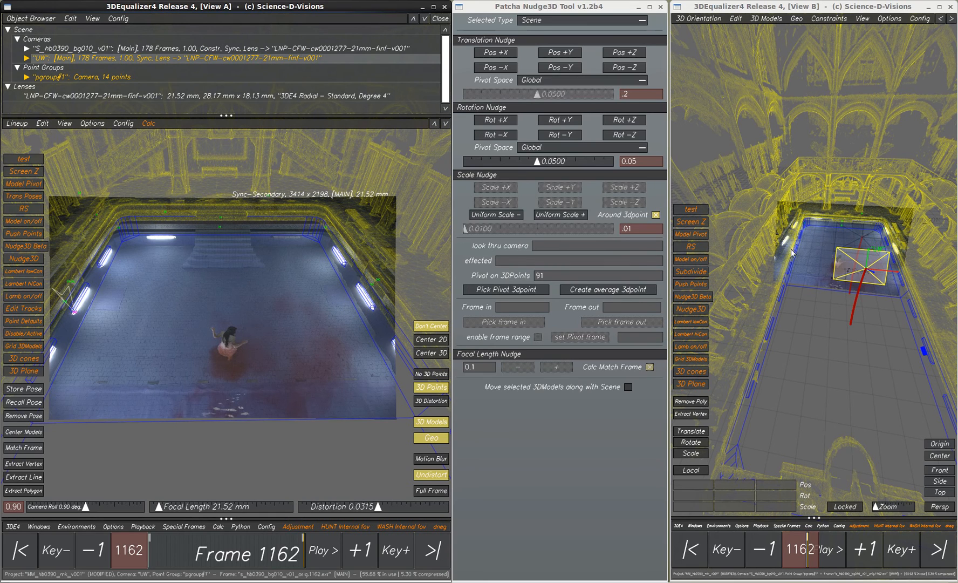
mouse_move(327, 315)
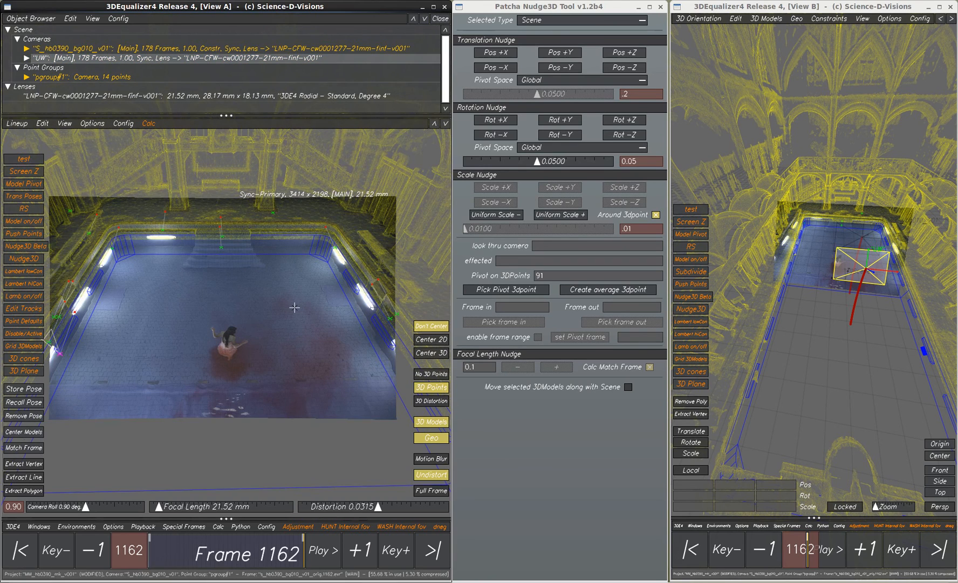
left_click(322, 550)
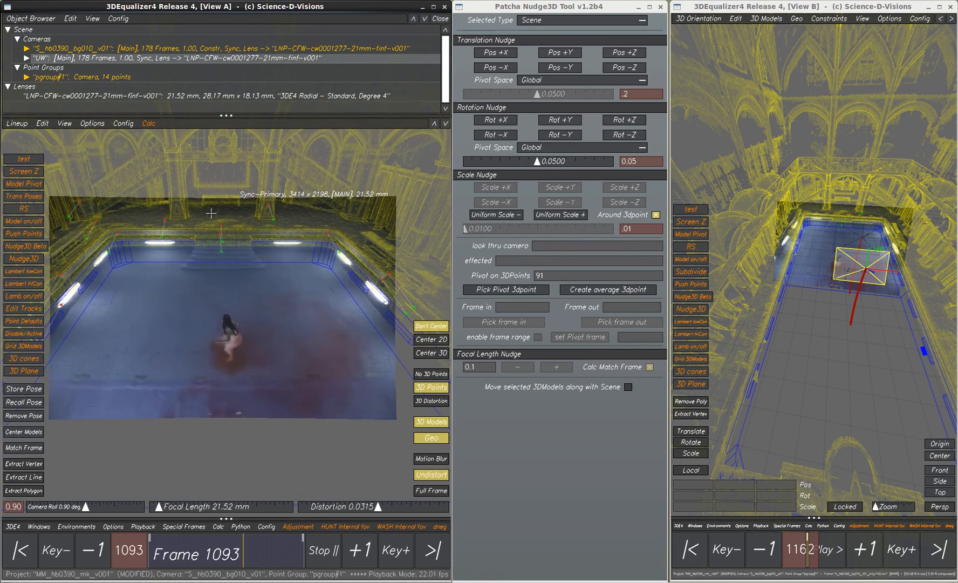